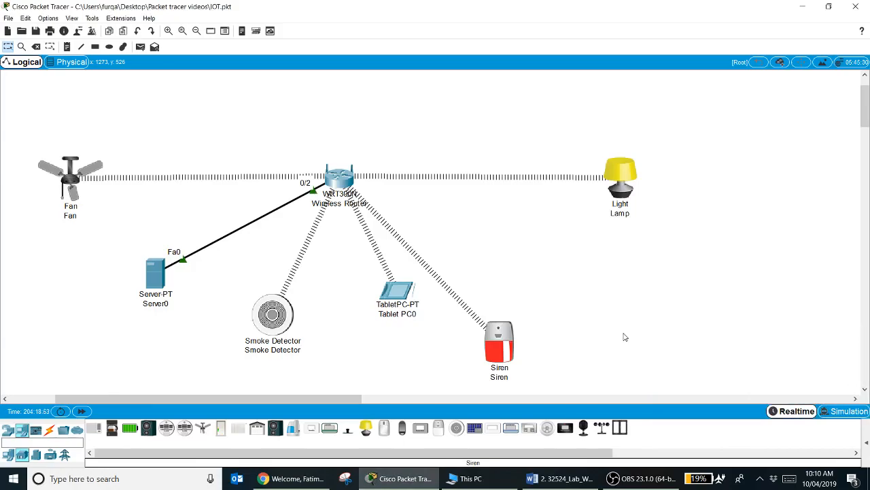
# - Switch the IoT smart-home network from Realtime into Simulation mode
pyautogui.click(849, 411)
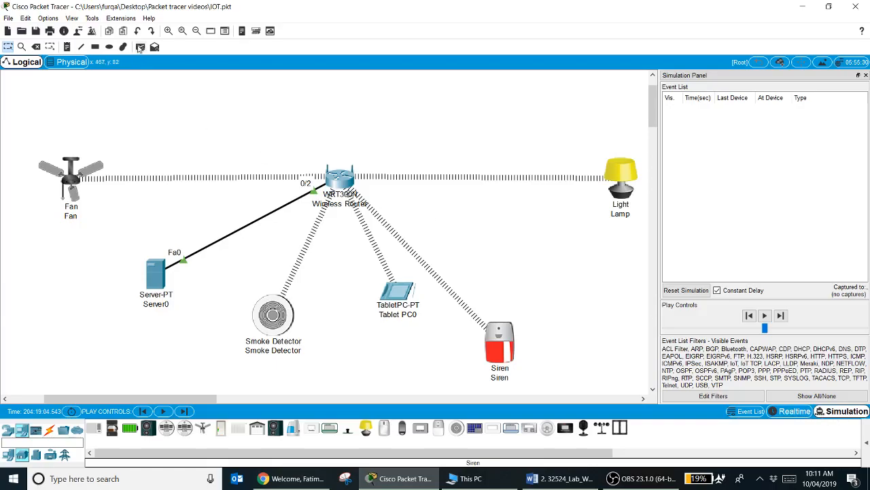
pyautogui.moveTo(142, 46)
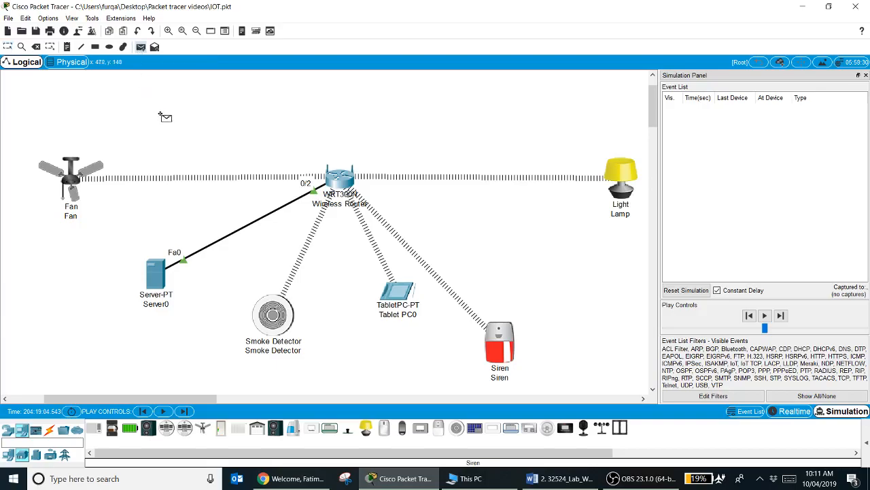
pyautogui.moveTo(209, 125)
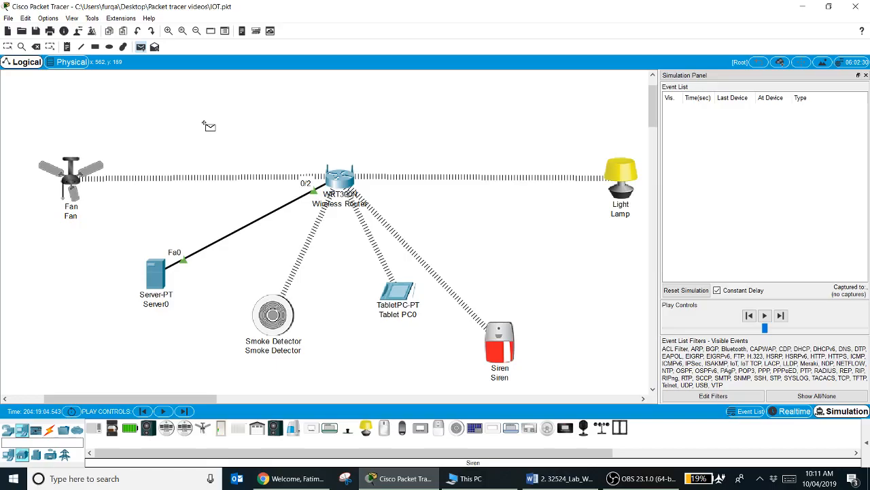
pyautogui.moveTo(382, 284)
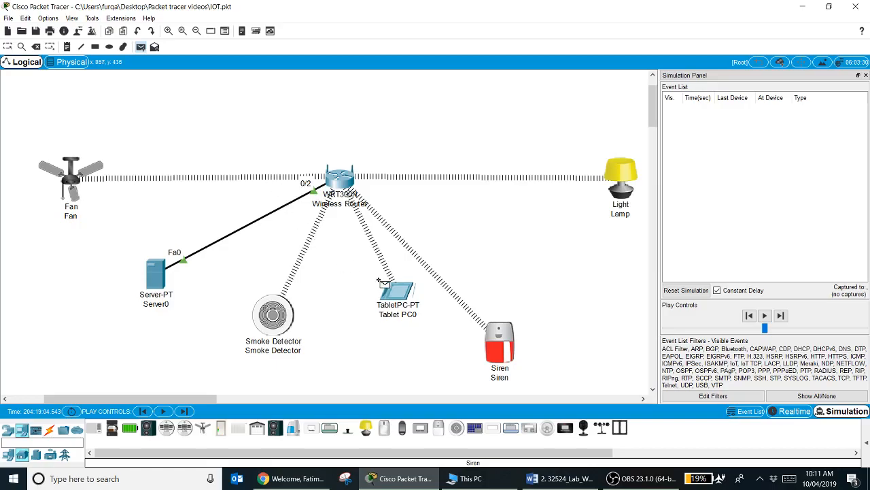
pyautogui.moveTo(401, 292)
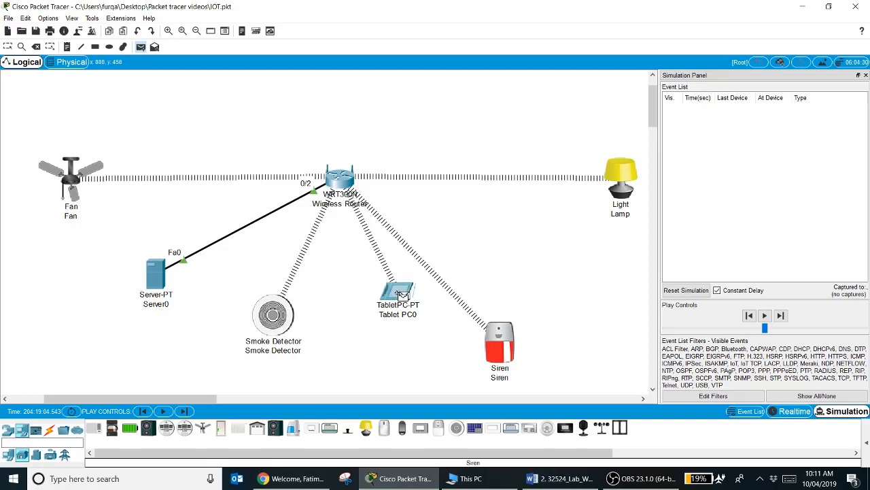
pyautogui.moveTo(155, 272)
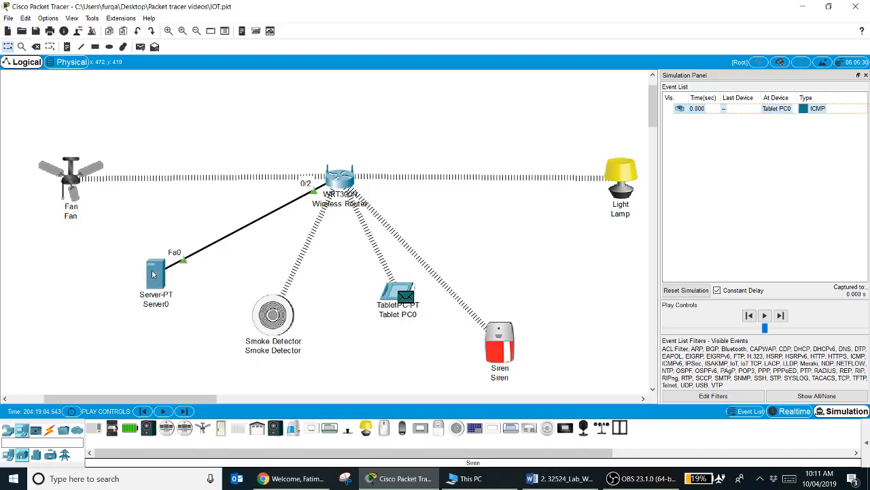
pyautogui.moveTo(352, 318)
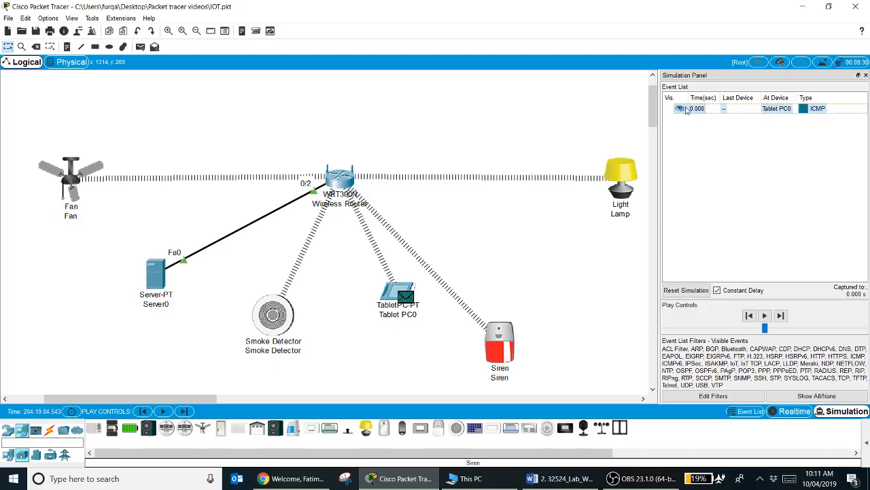
pyautogui.moveTo(671, 115)
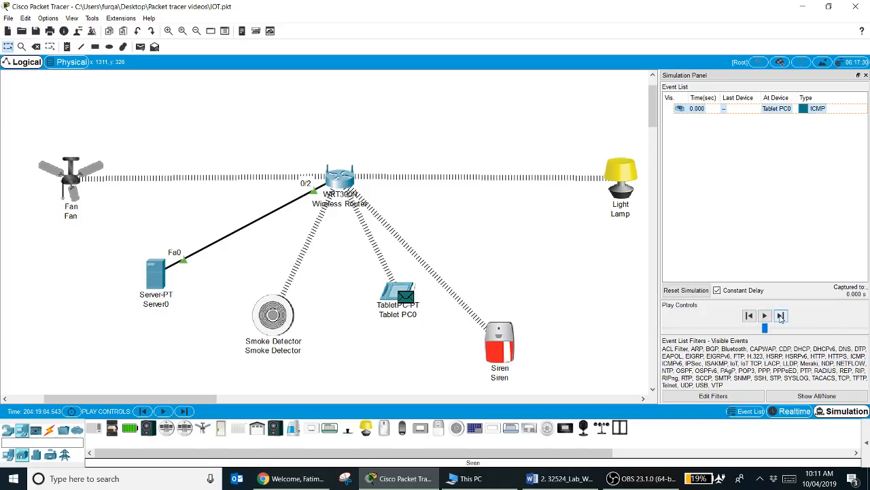
pyautogui.moveTo(780, 316)
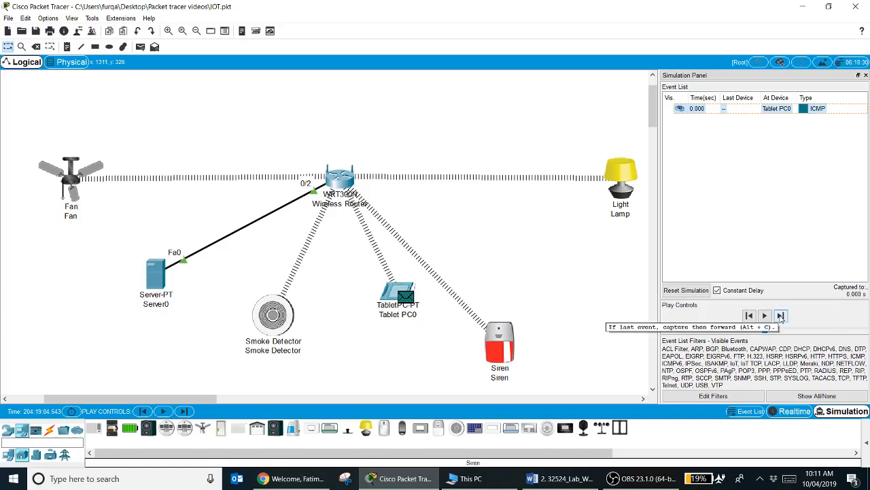
pyautogui.moveTo(765, 327)
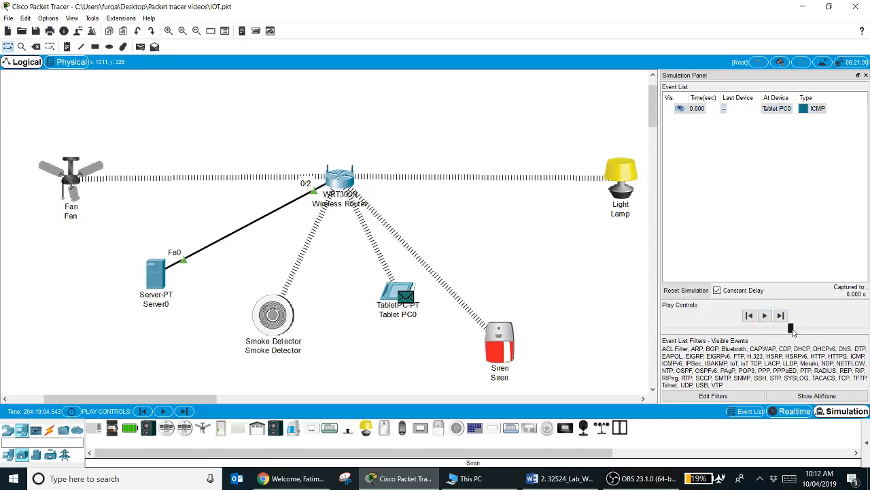
# - Adjust playback speed and step the ping from Tablet PC0 through the wireless router to Server0
pyautogui.click(781, 315)
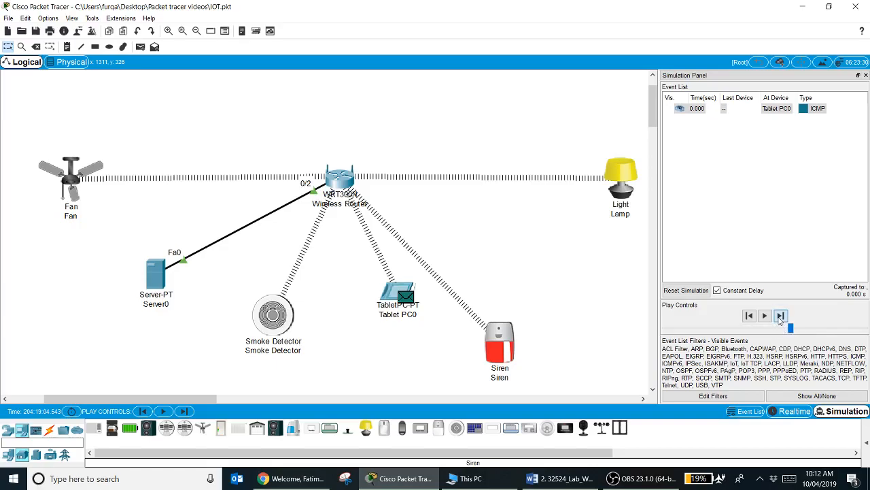
pyautogui.click(781, 315)
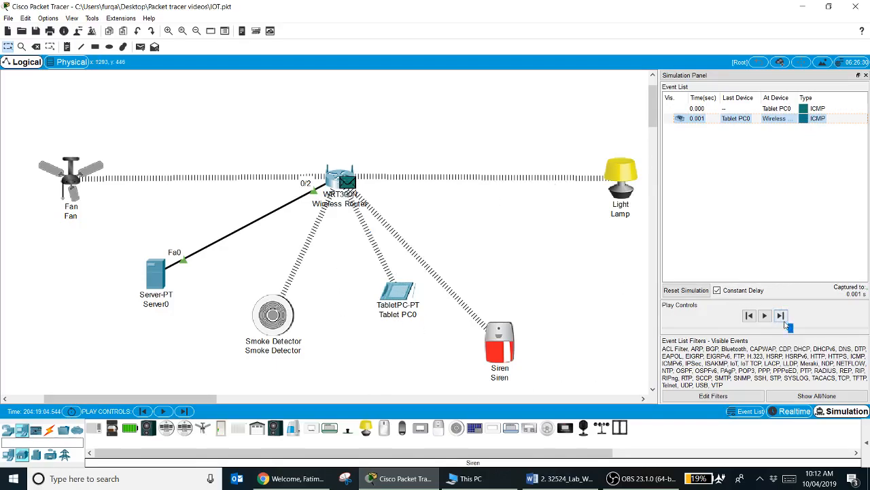
pyautogui.click(780, 315)
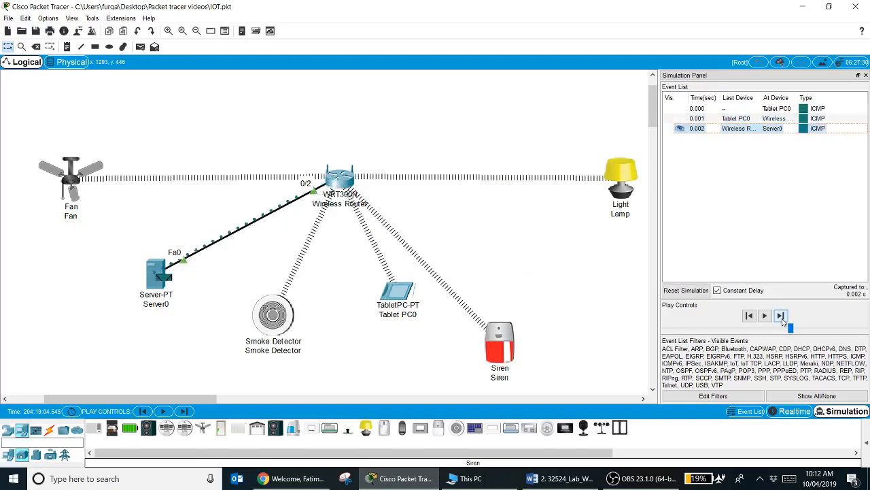
pyautogui.click(780, 316)
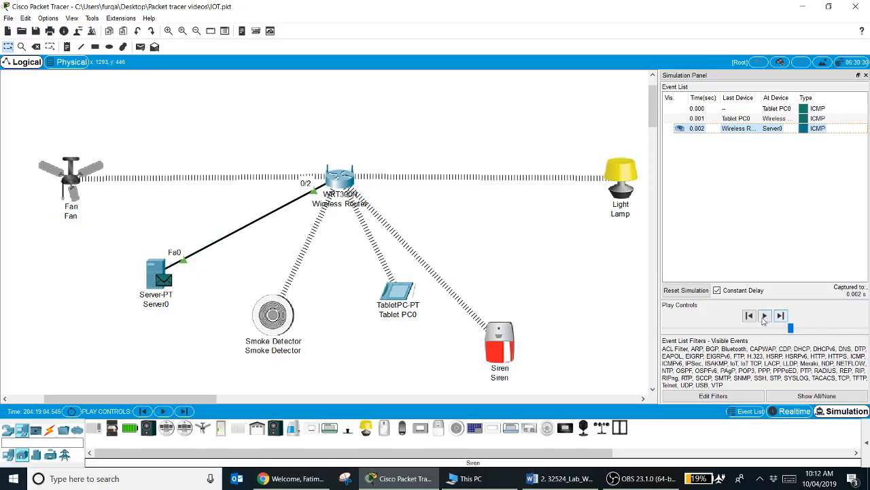
pyautogui.moveTo(764, 315)
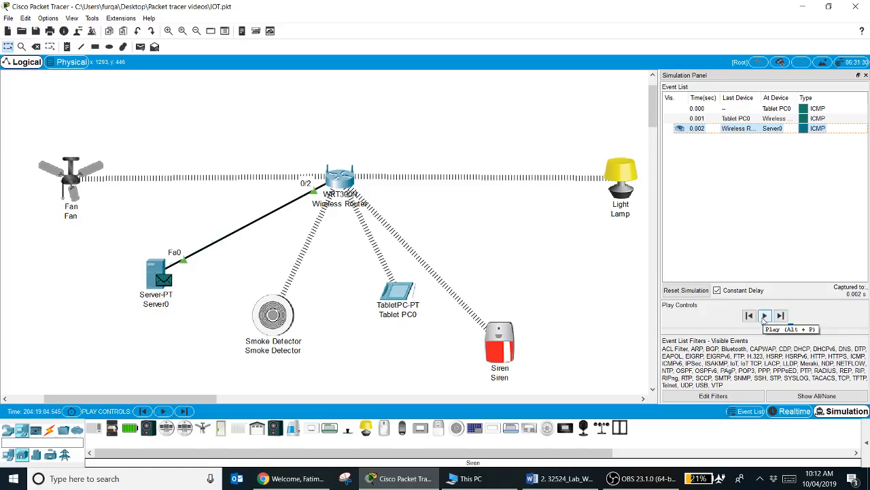
pyautogui.click(765, 315)
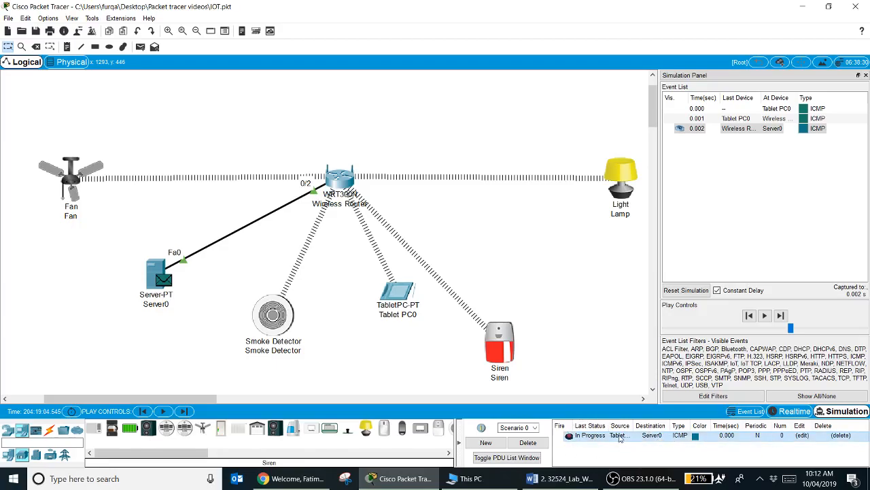
pyautogui.moveTo(645, 440)
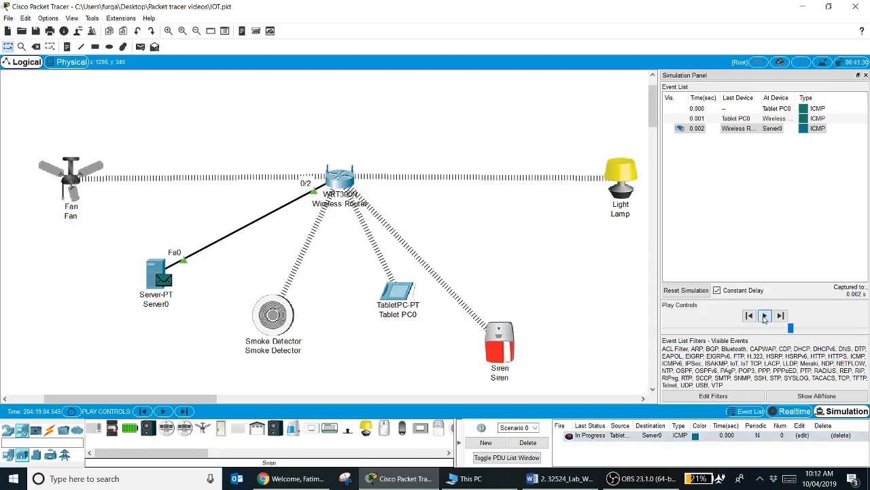
# - Step Server0's ICMP reply back through the router until the tablet's ping shows Successful
pyautogui.click(764, 315)
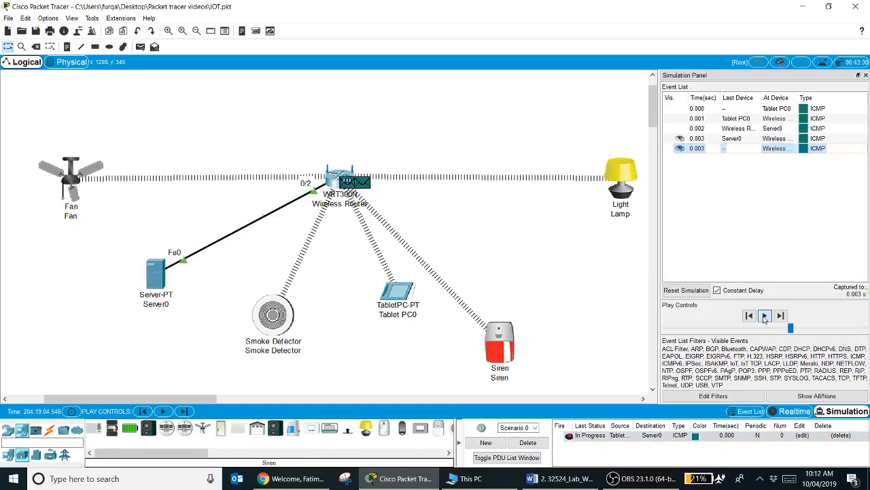
pyautogui.click(781, 315)
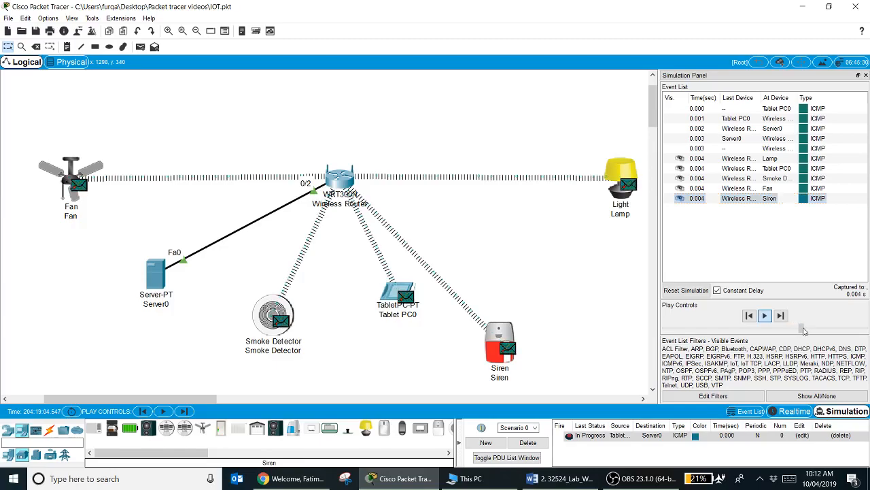
pyautogui.click(764, 315)
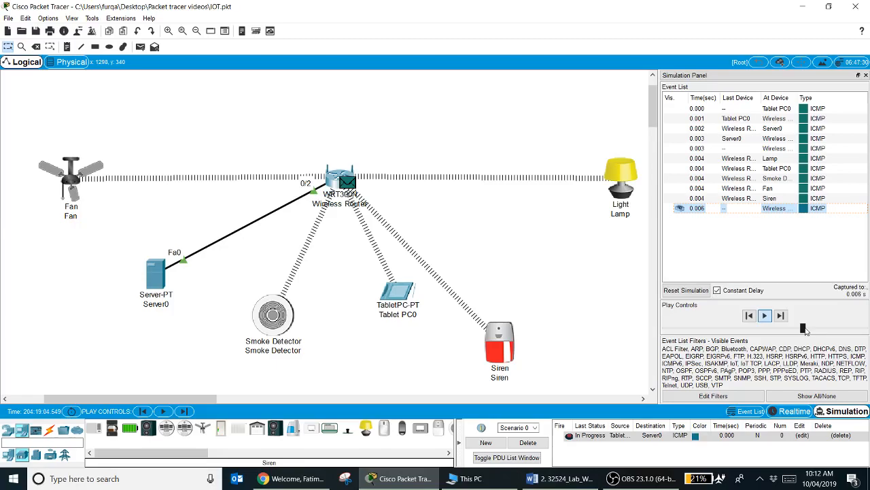
pyautogui.click(764, 316)
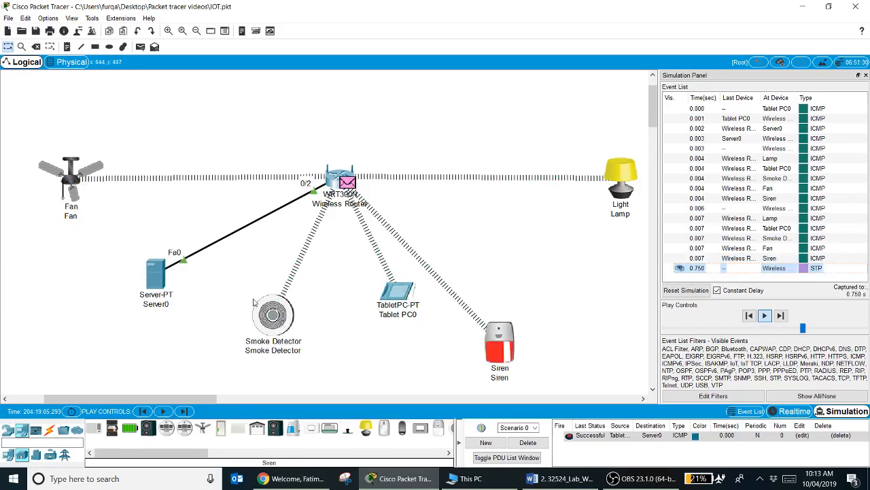
# - Continue stepping so later STP events are logged up to 2.756 s, with the first ping event in view
pyautogui.click(764, 315)
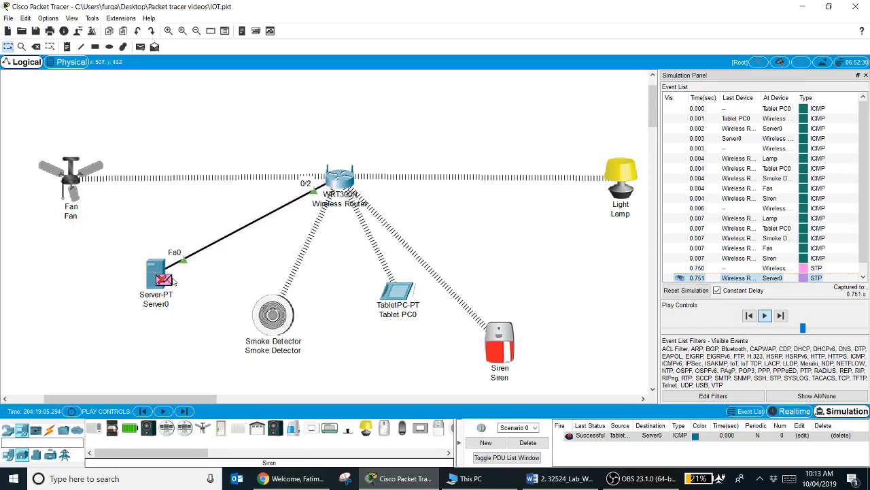
pyautogui.click(764, 315)
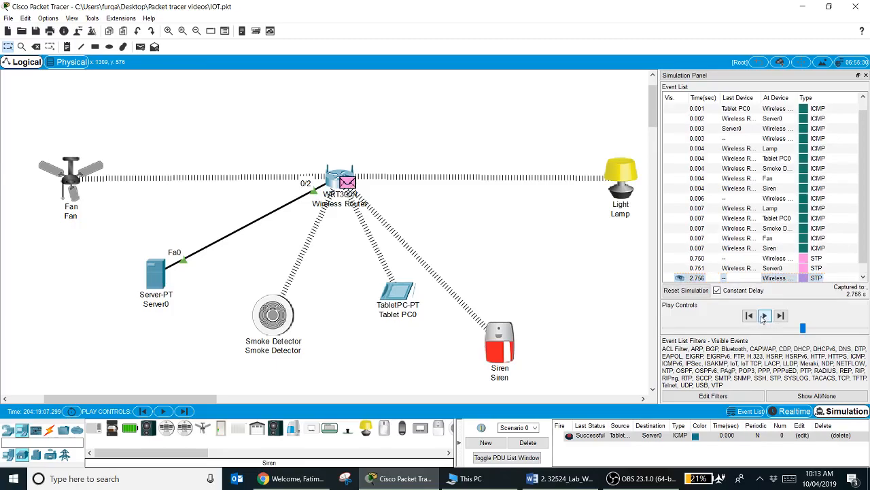
pyautogui.moveTo(764, 316)
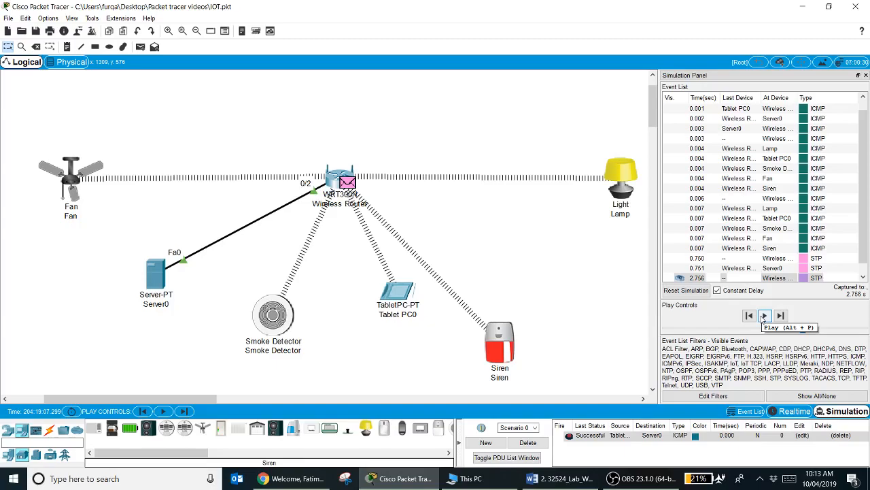
pyautogui.click(764, 316)
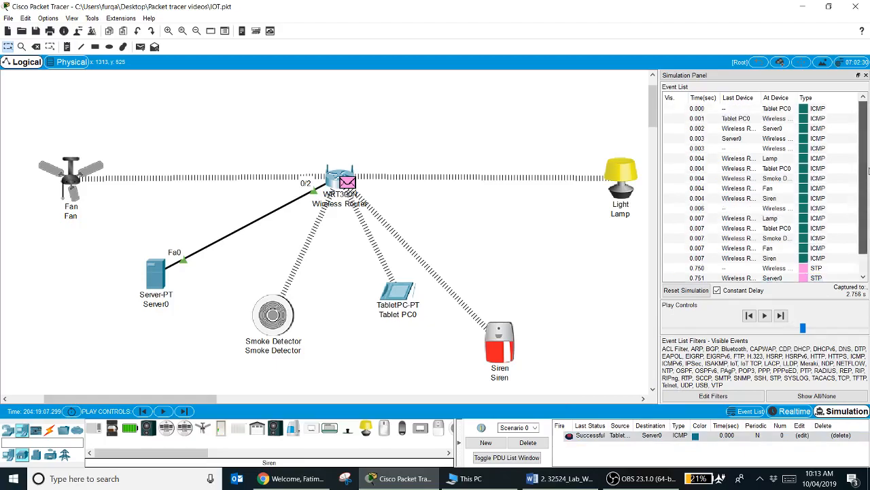
pyautogui.moveTo(227, 223)
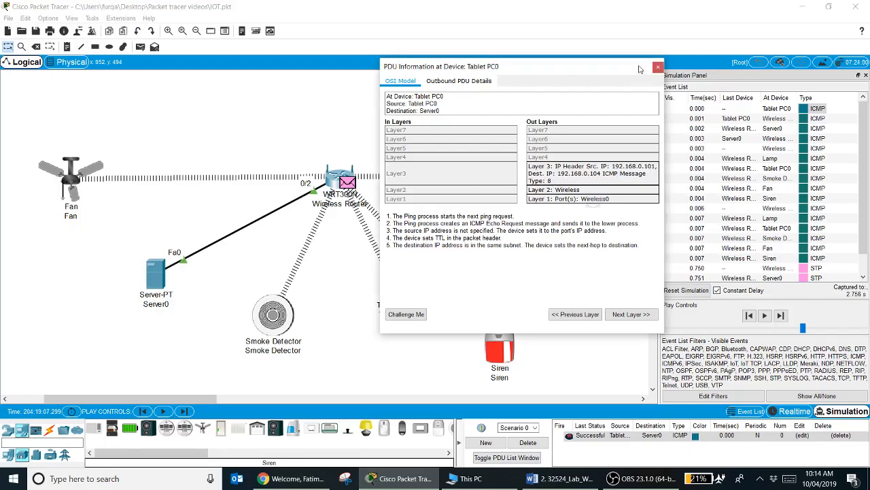
# - Show the ICMP ping's PDU details at the Wireless Router event
pyautogui.click(657, 67)
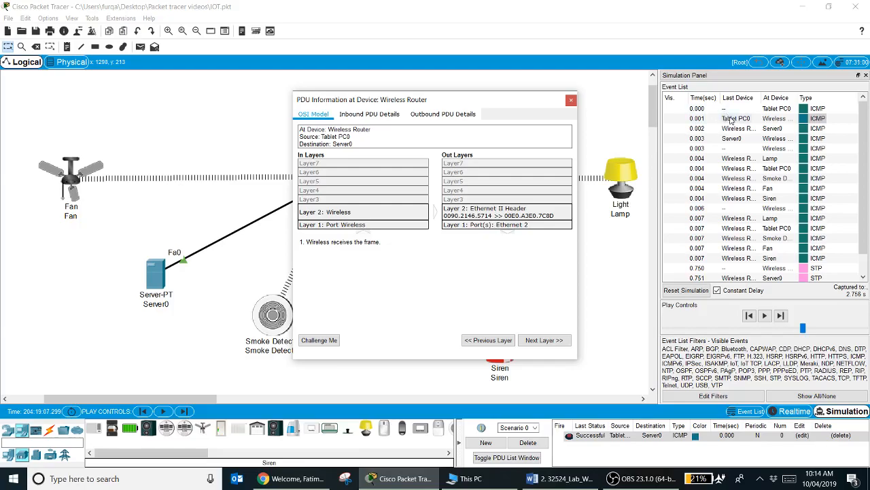
pyautogui.moveTo(756, 125)
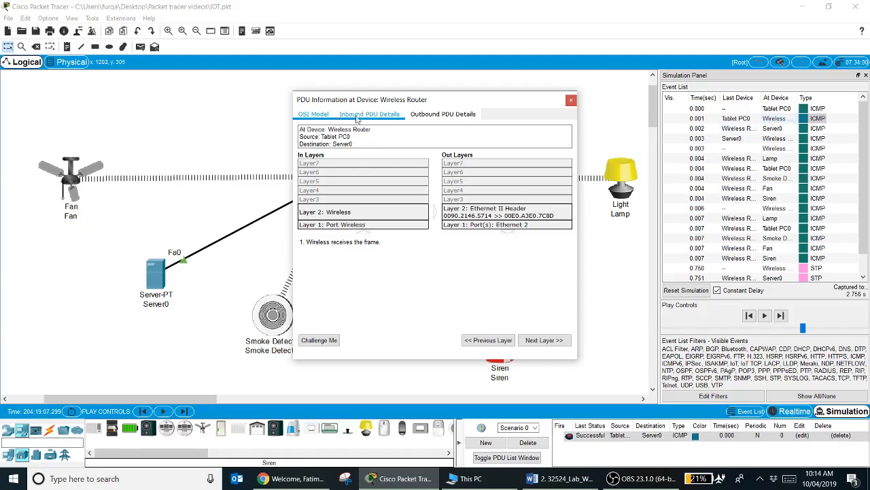
# - Review the router's inbound 802.11, IP and ICMP header fields in Inbound PDU Details, then close the window
pyautogui.click(370, 114)
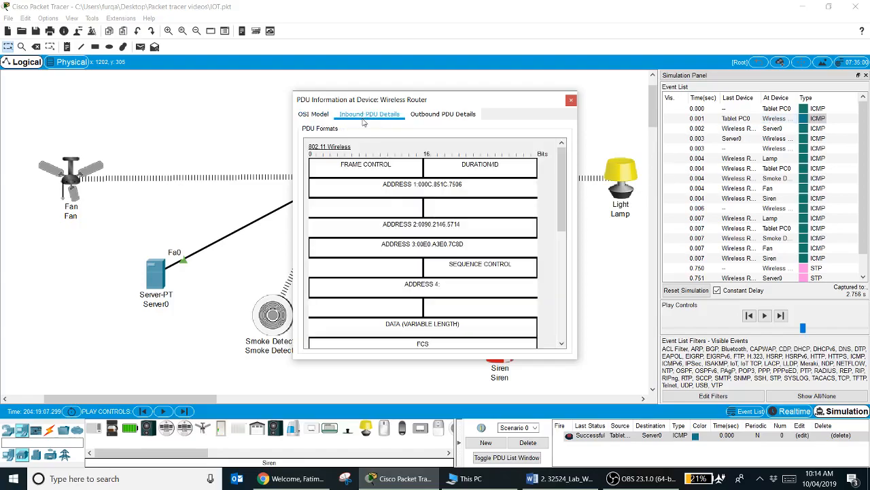
pyautogui.click(313, 115)
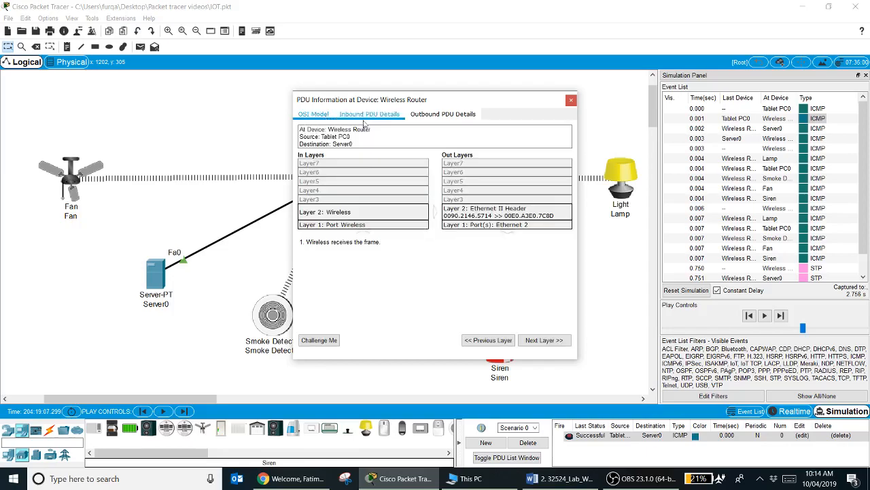
pyautogui.click(370, 114)
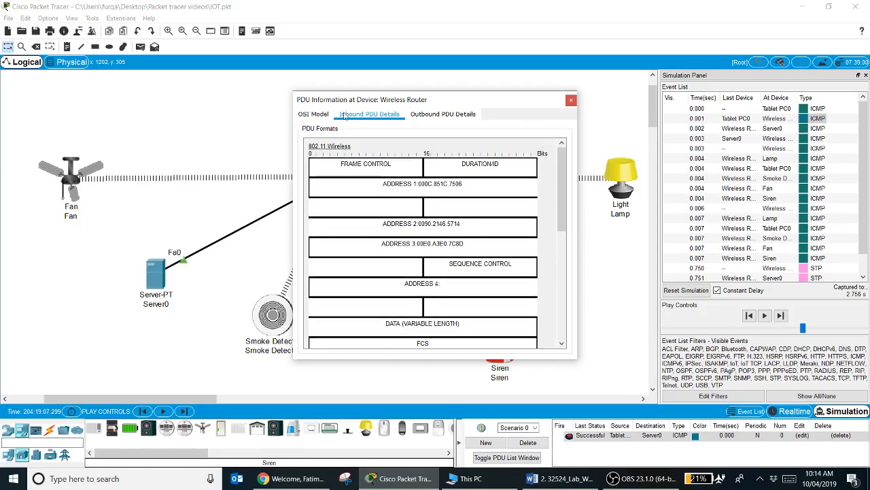
pyautogui.moveTo(308, 155)
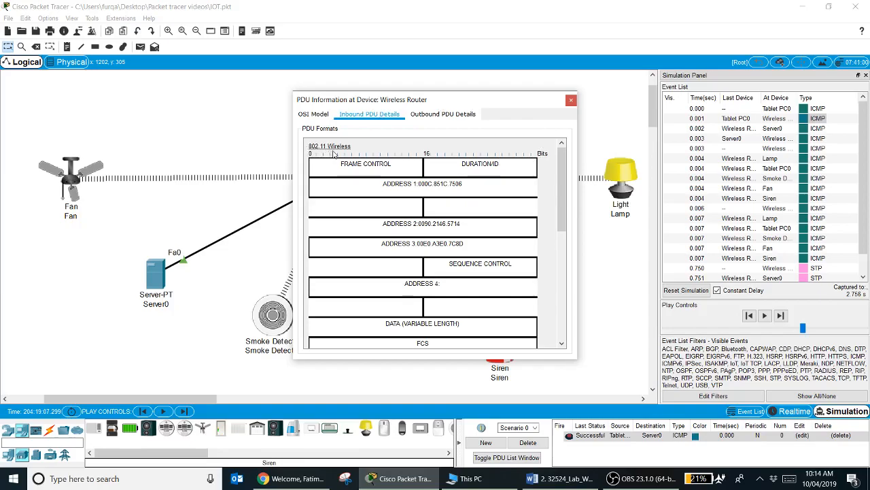
pyautogui.scroll(-3)
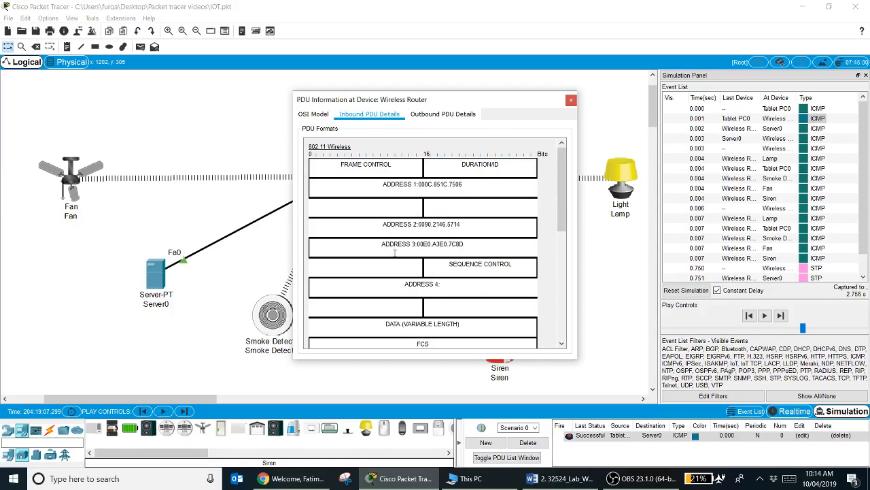
pyautogui.scroll(-3)
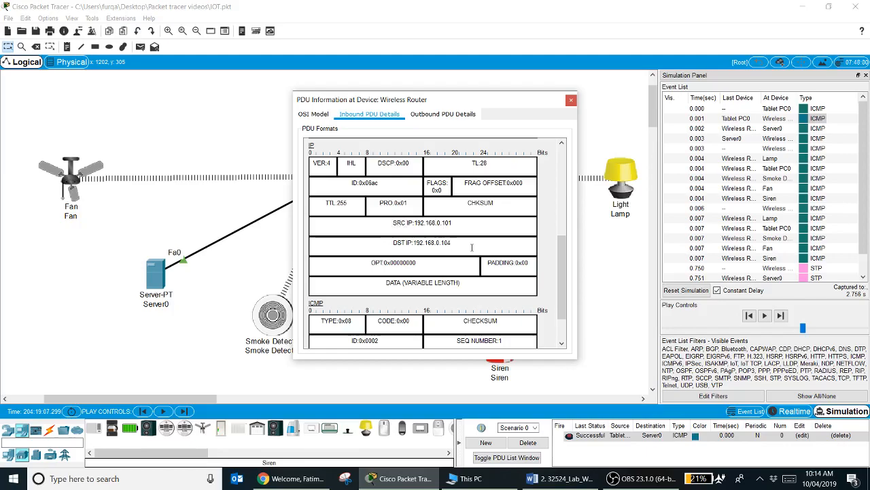
pyautogui.scroll(-3)
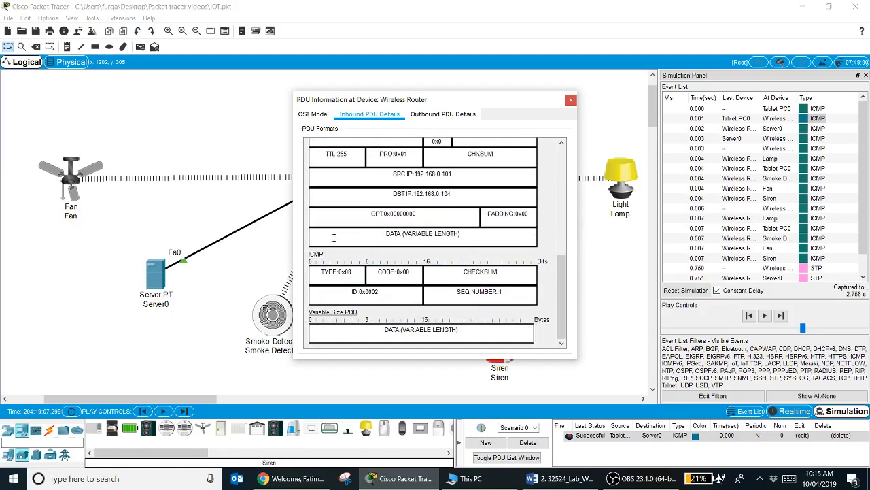
pyautogui.moveTo(550, 340)
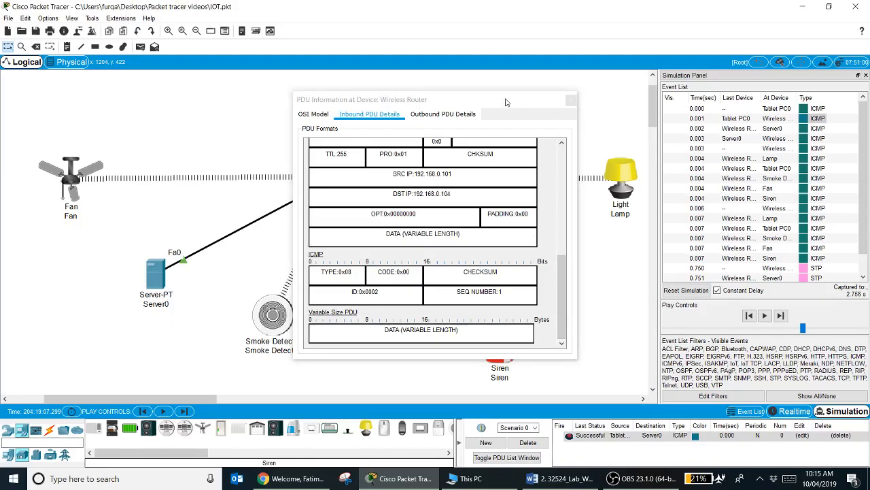
pyautogui.click(571, 101)
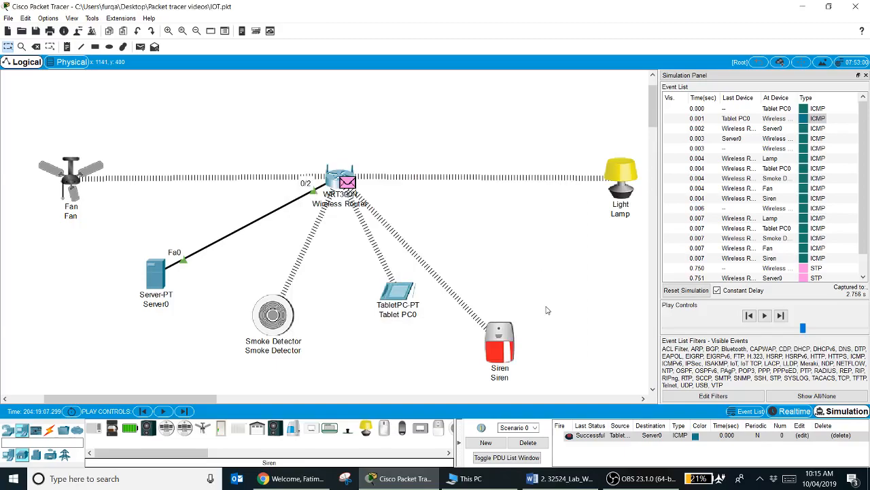
pyautogui.moveTo(846, 411)
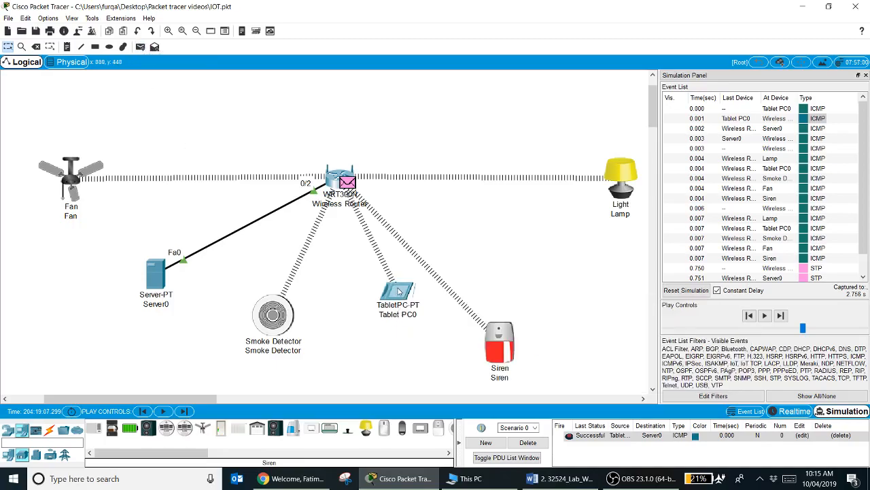
pyautogui.moveTo(156, 269)
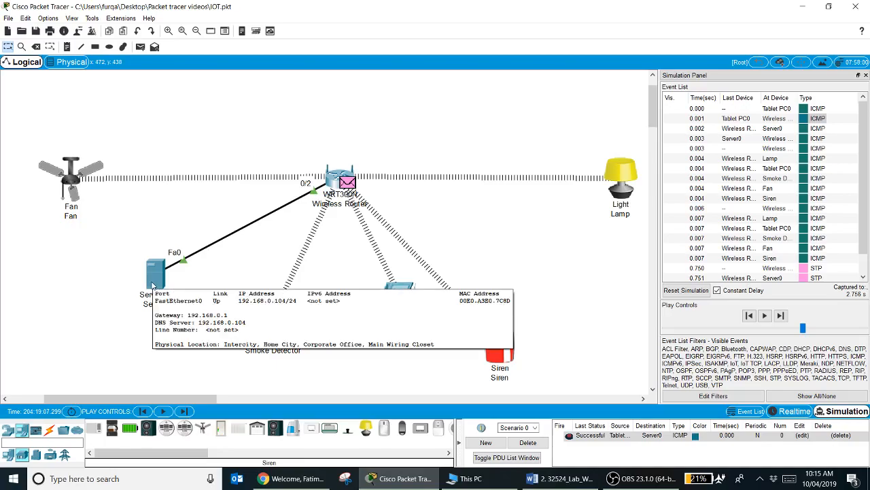